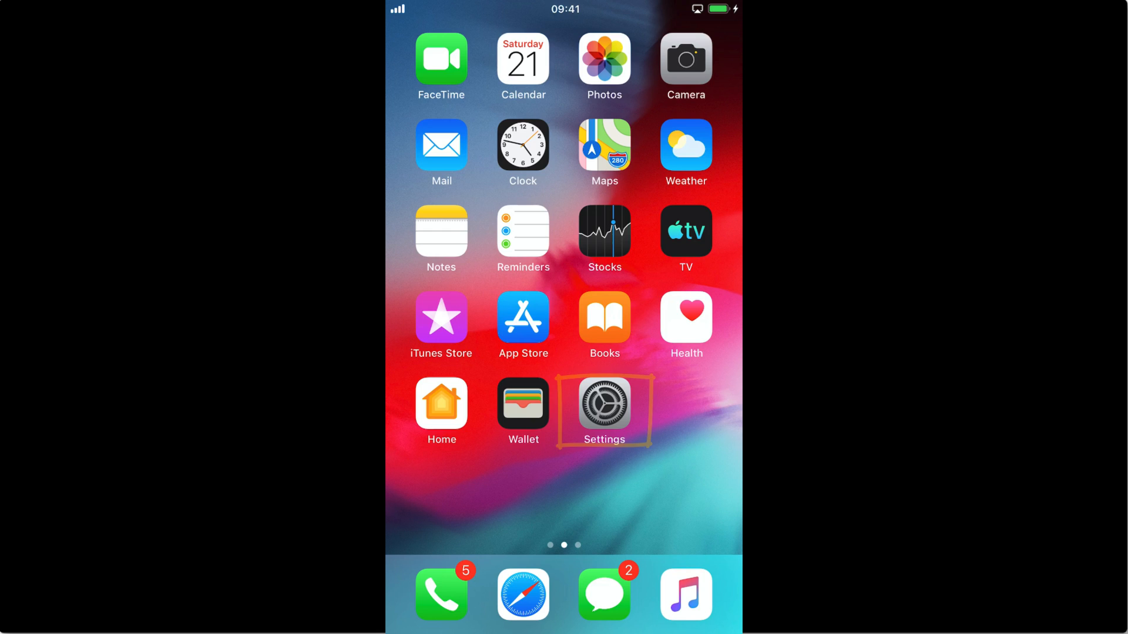
Step: Launch Settings from the home screen and scroll down toward General > Software Update
left_click(604, 409)
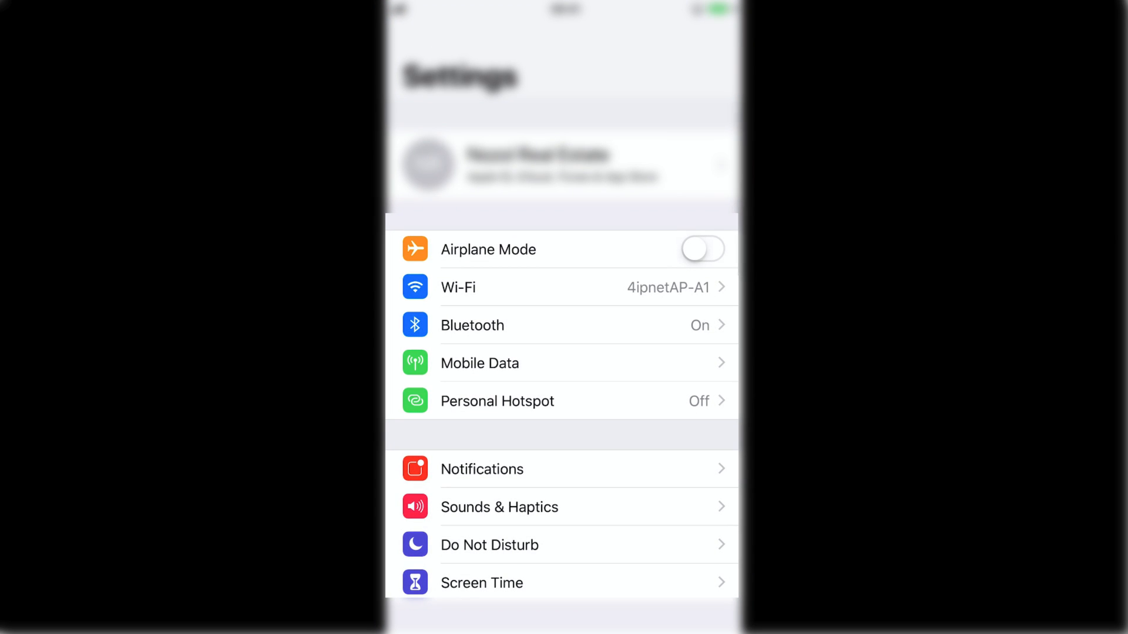
scroll("down", 3)
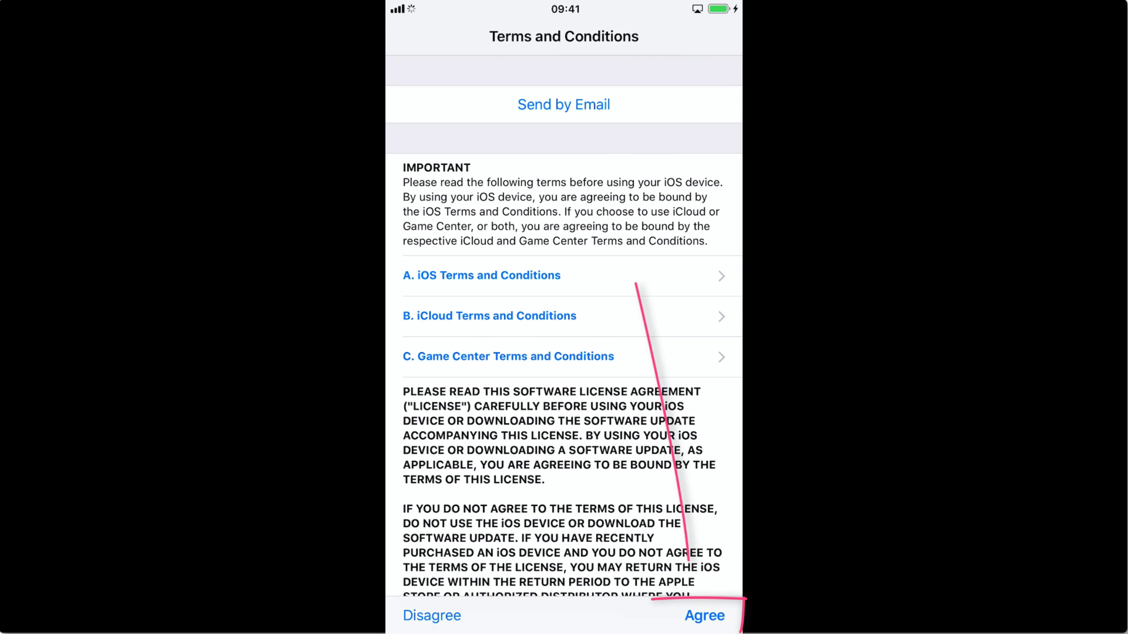
Step: Agree to the iOS, iCloud and Game Center terms and confirm in the alert to request iOS 13
scroll("up", 3)
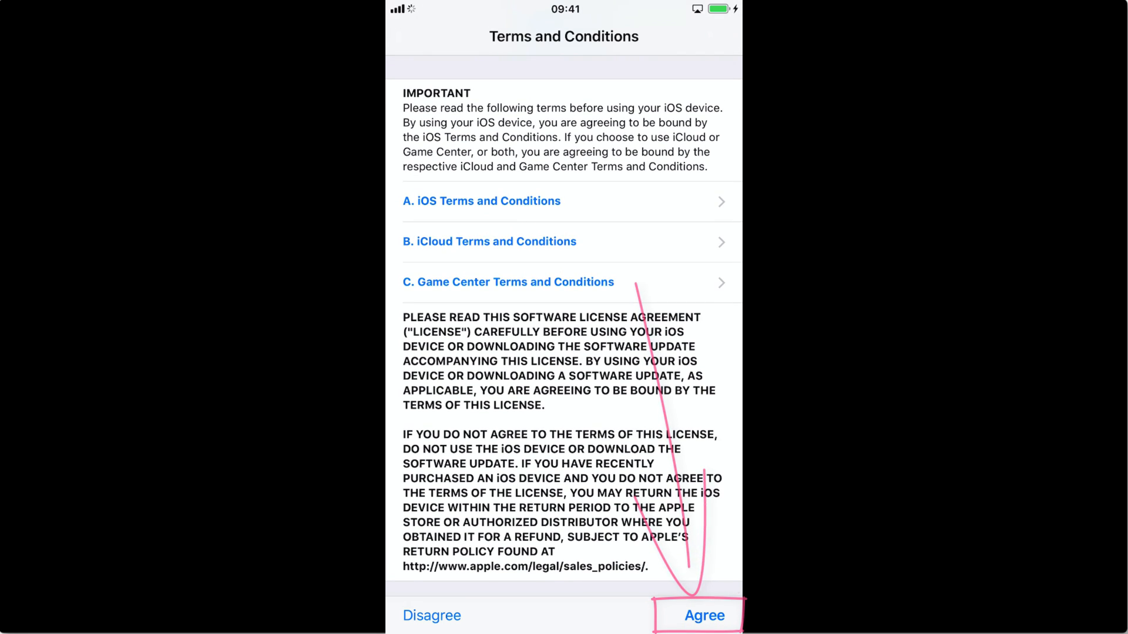
left_click(704, 614)
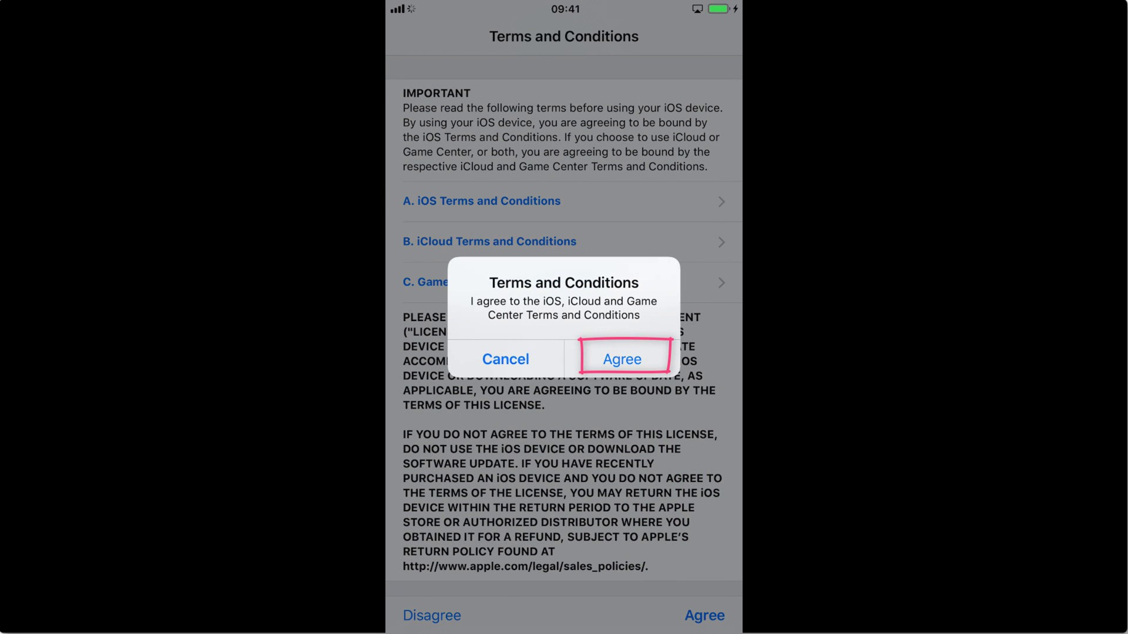
left_click(622, 359)
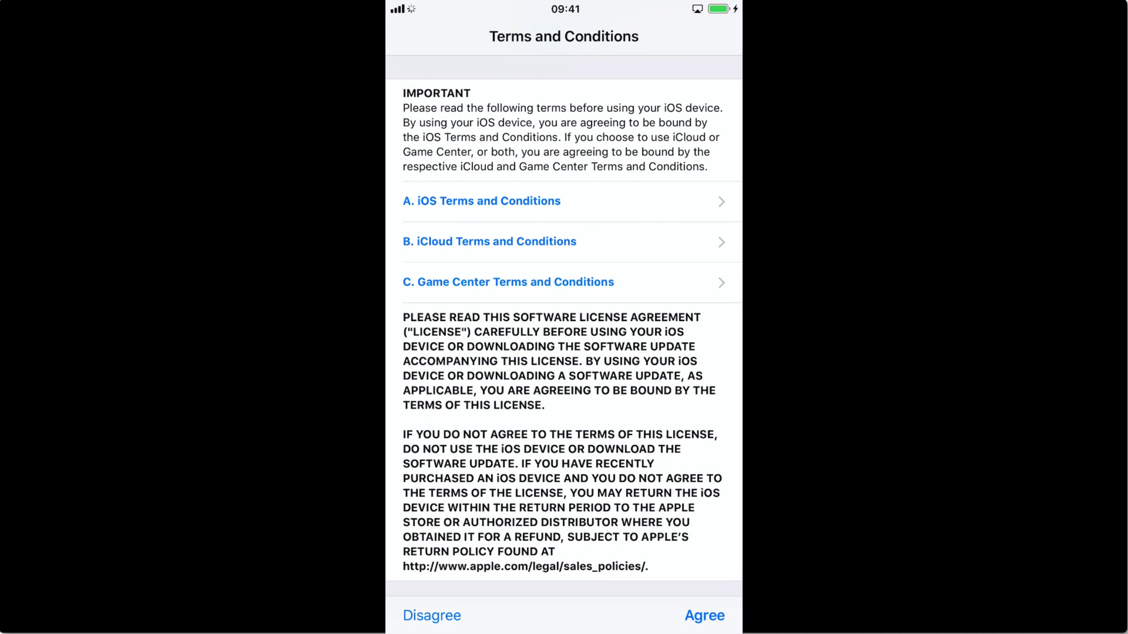
left_click(703, 615)
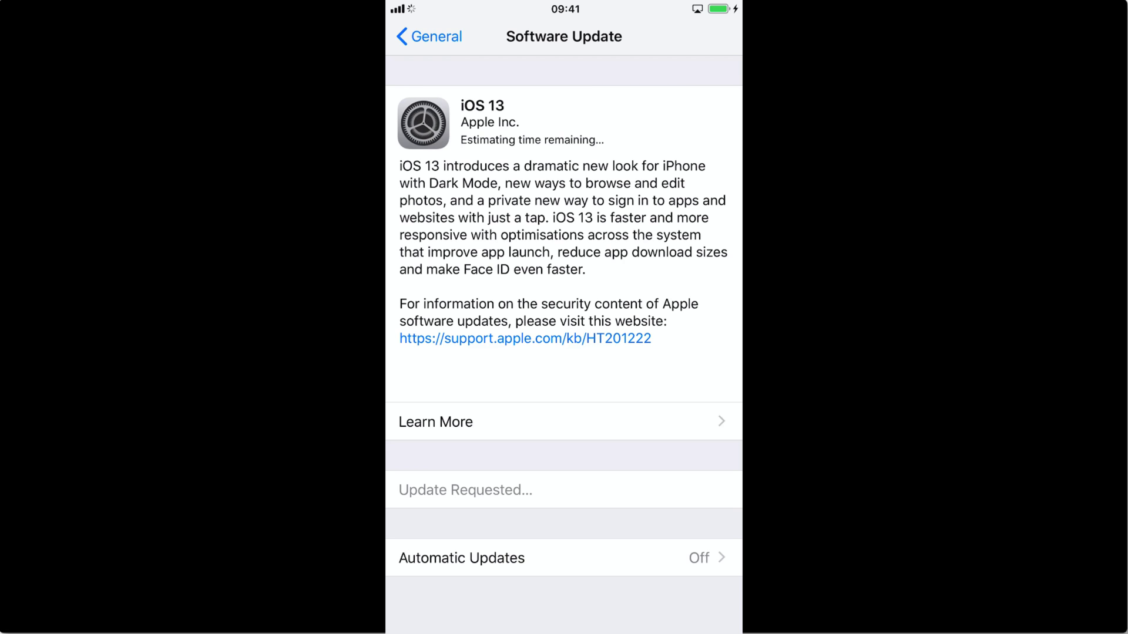
Step: Choose Install Now so the downloaded iOS 13 update starts installing immediately
left_click(447, 491)
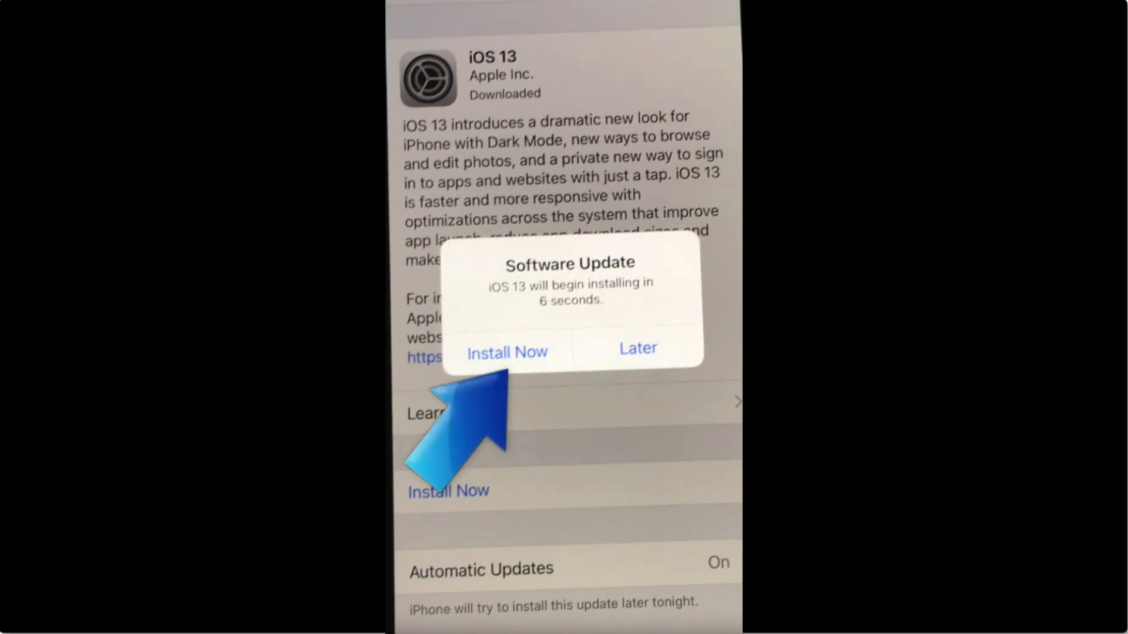